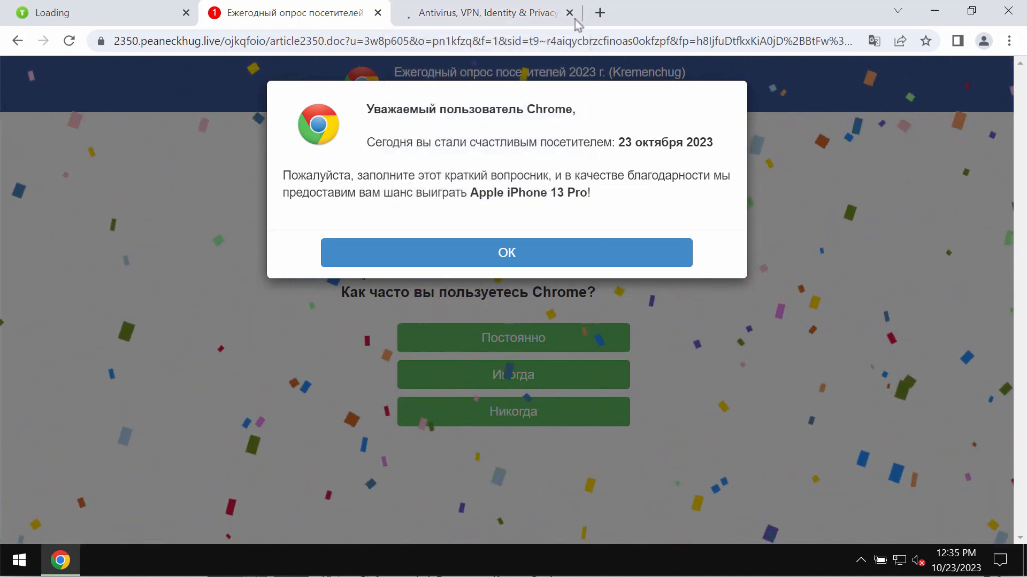
Step: Close the extra antivirus tab and load combocleaner.com in the survey tab
{"action": "left_click", "coordinate": [568, 12]}
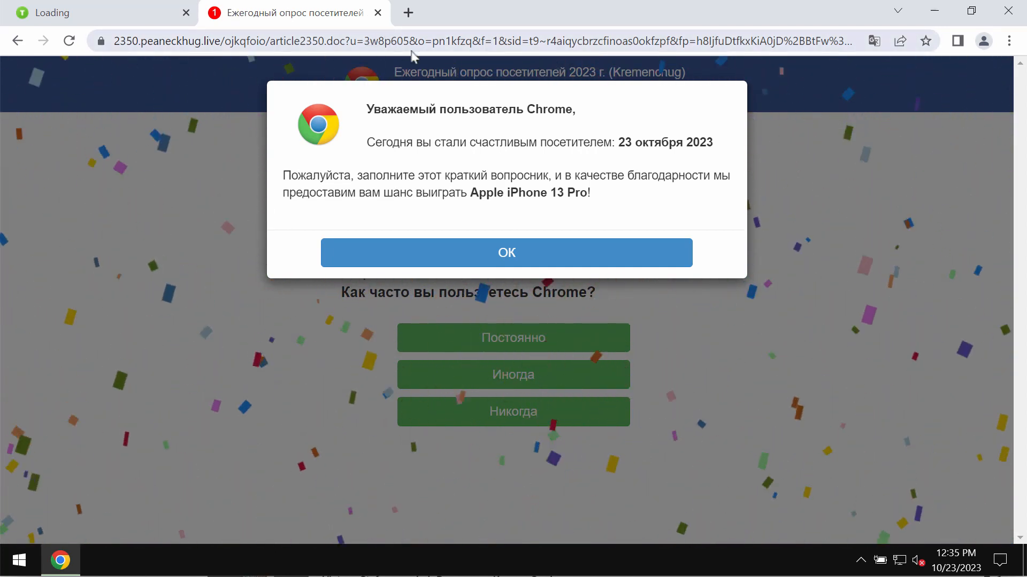
{"action": "mouse_move", "coordinate": [422, 65]}
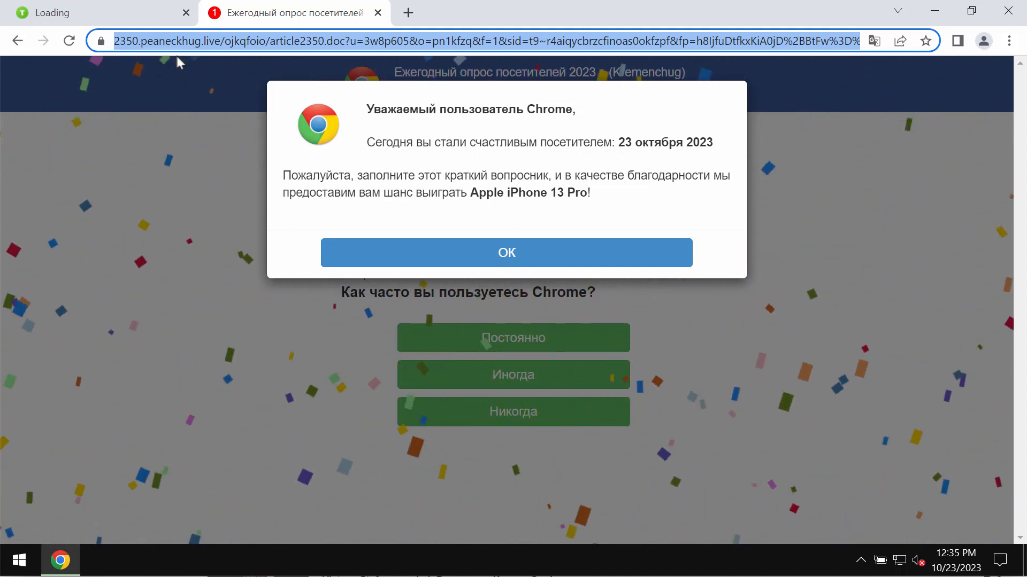
{"action": "type", "text": "combocleaner.com"}
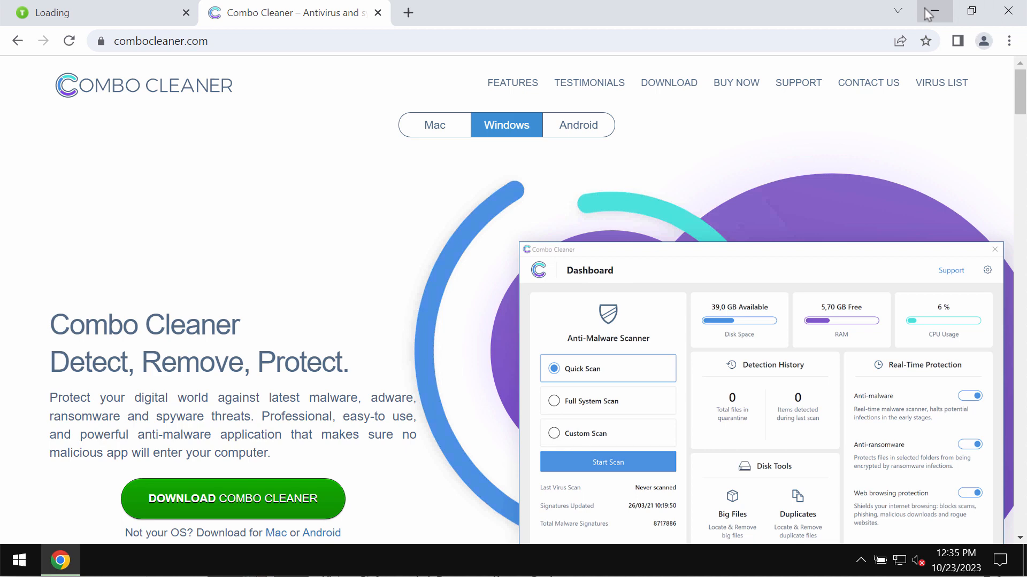
Step: Minimize Chrome and launch Combo Cleaner from its desktop shortcut
{"action": "left_click", "coordinate": [934, 11]}
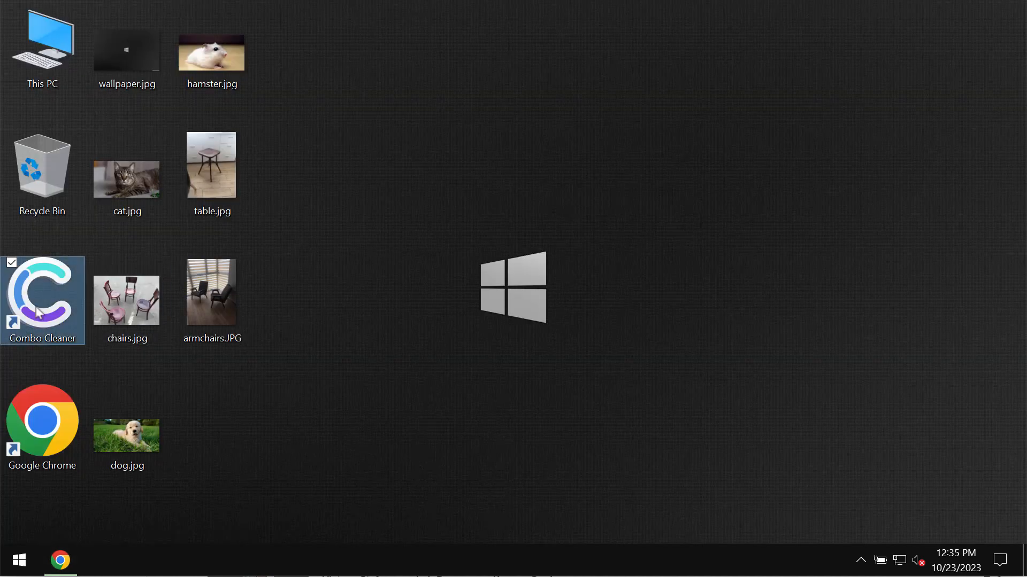
{"action": "double_click", "coordinate": [41, 300]}
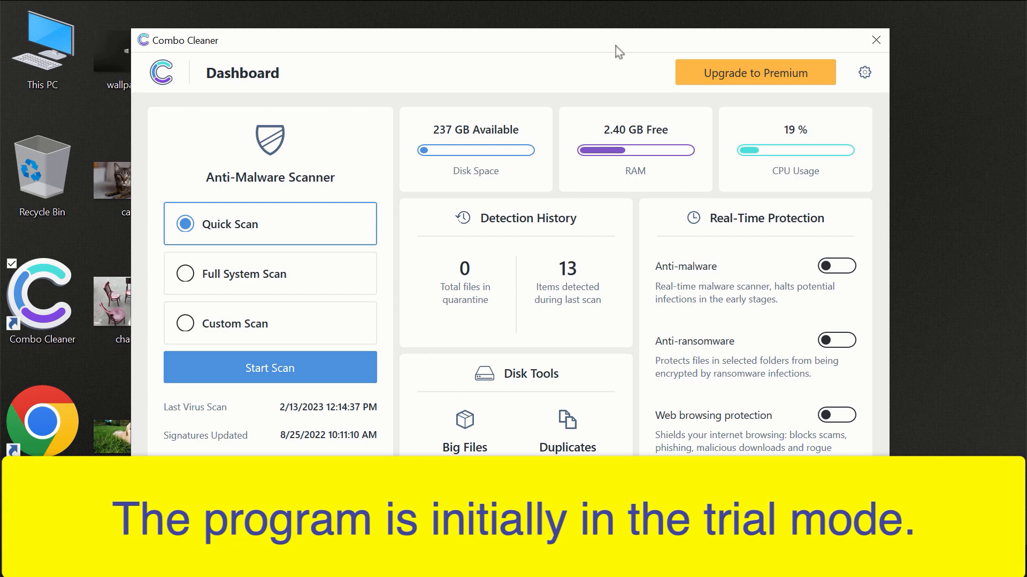
{"action": "mouse_move", "coordinate": [551, 47]}
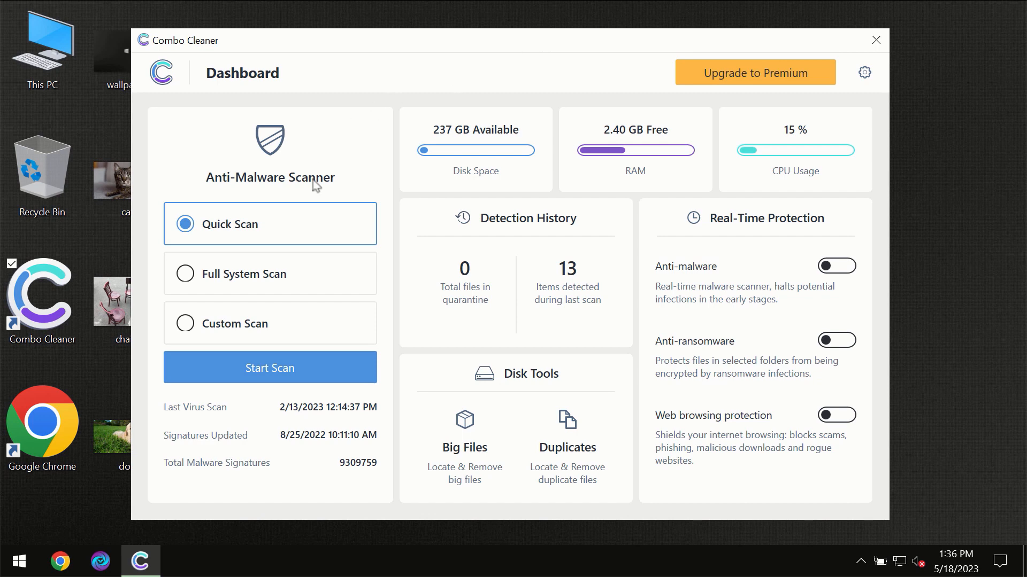
{"action": "mouse_move", "coordinate": [260, 239]}
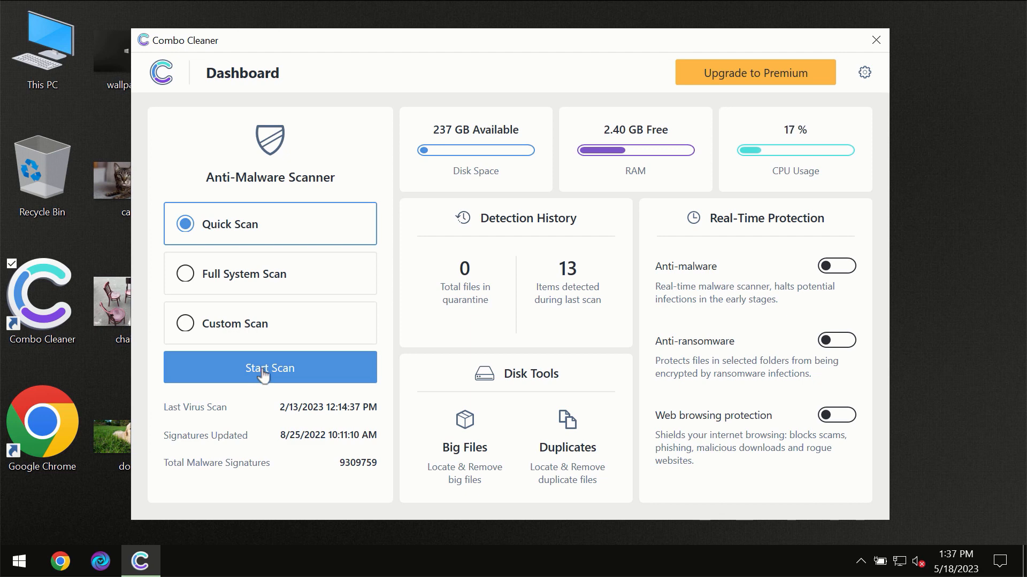
Step: Start a Quick Scan of the computer for malware
{"action": "left_click", "coordinate": [269, 368]}
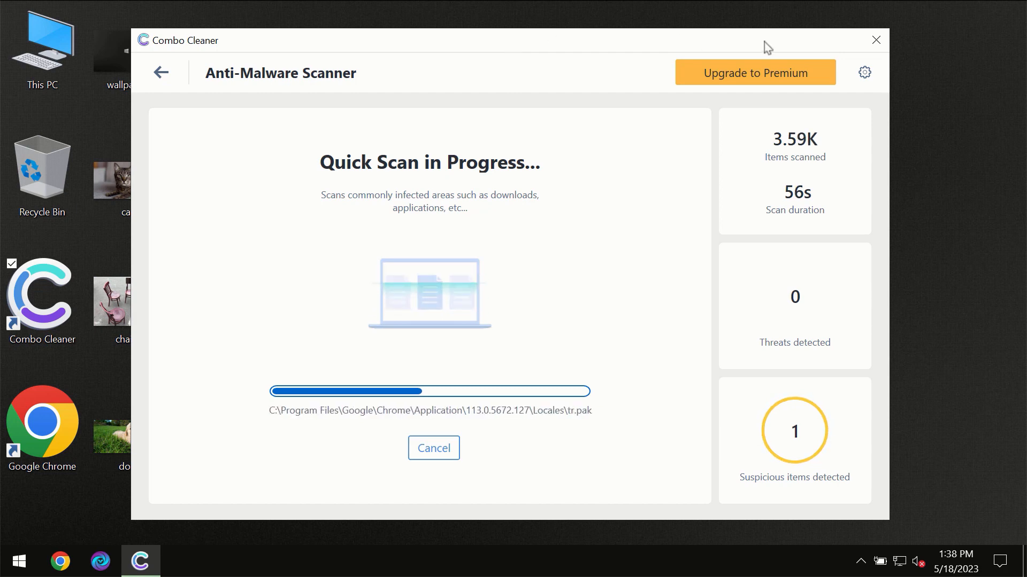
{"action": "mouse_move", "coordinate": [865, 77]}
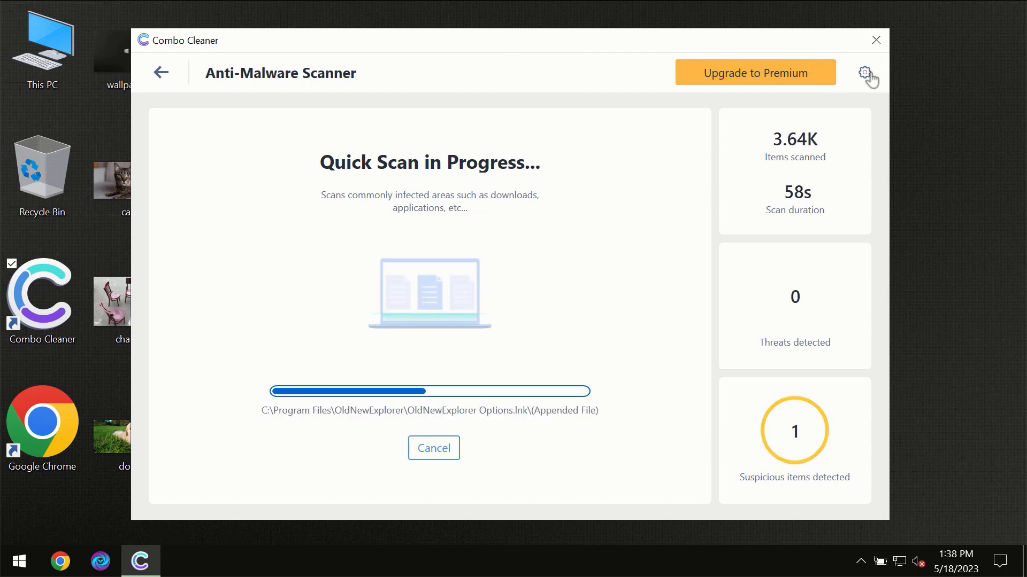
Step: Review the Anti-Ransomware settings, then return to the dashboard while the scan runs
{"action": "left_click", "coordinate": [864, 72]}
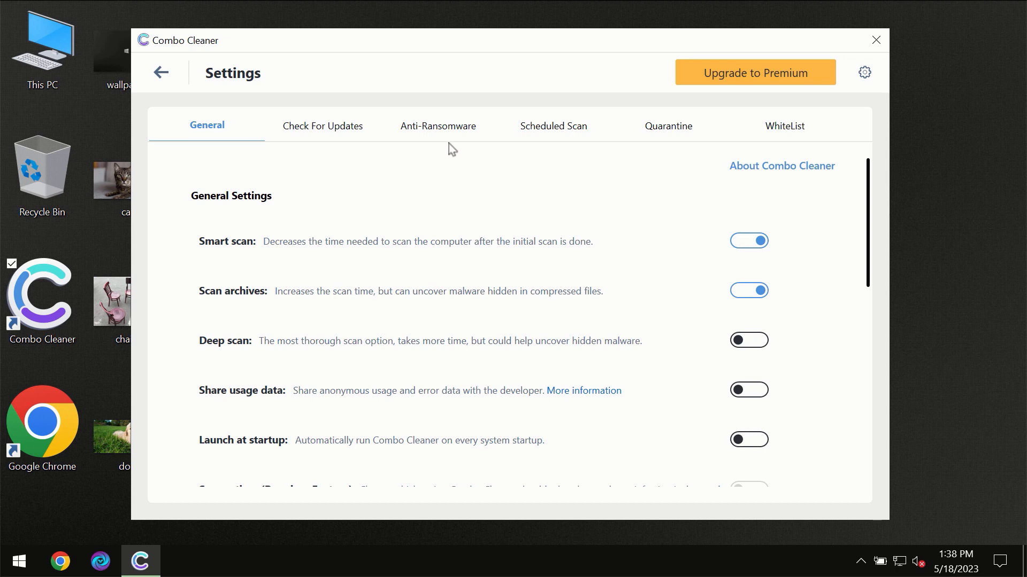
{"action": "mouse_move", "coordinate": [432, 137]}
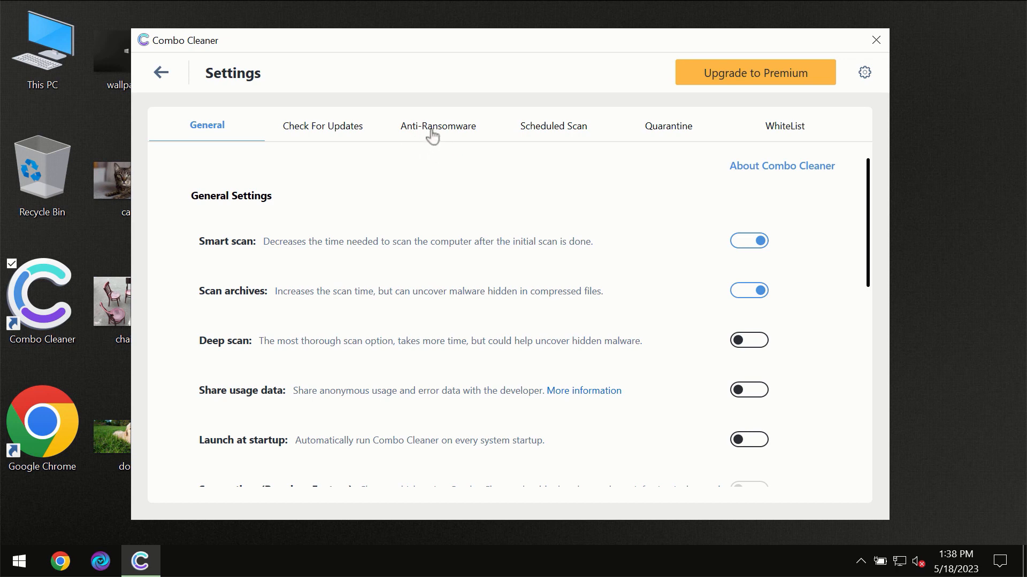
{"action": "left_click", "coordinate": [438, 126]}
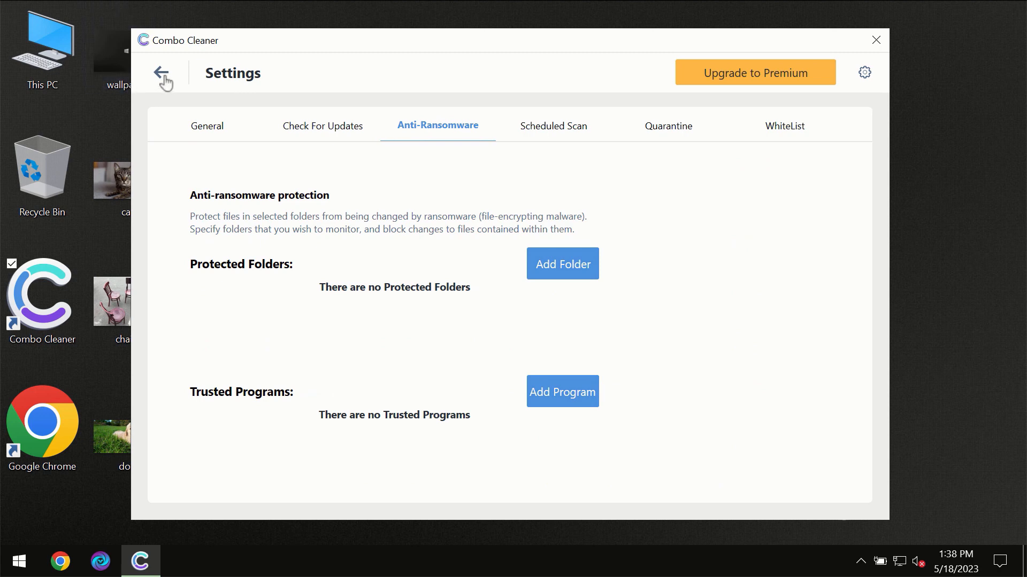
{"action": "left_click", "coordinate": [163, 78]}
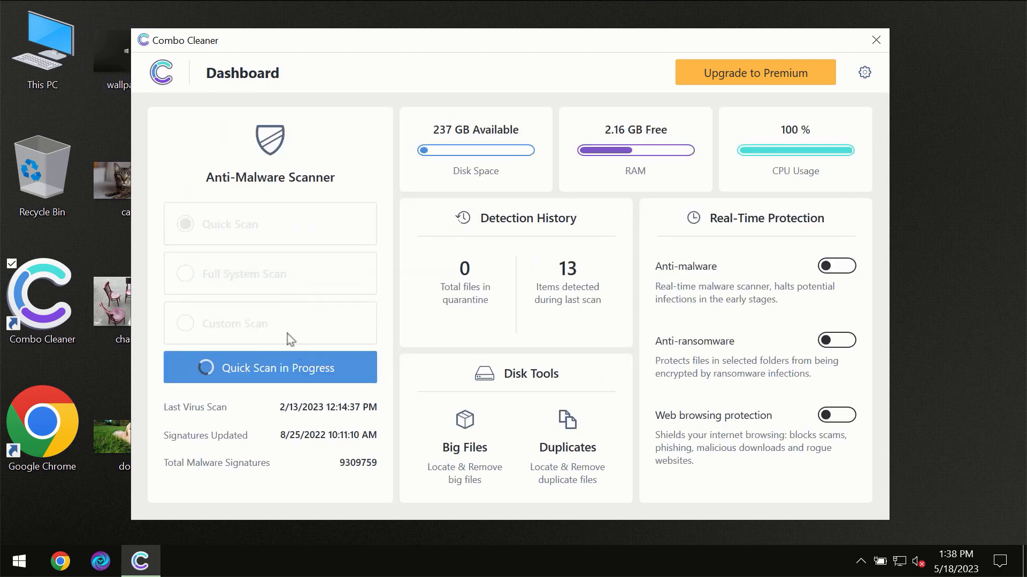
Step: Return to the finished Quick Scan showing one adware threat, then bring up the Premium upgrade page
{"action": "left_click", "coordinate": [269, 368]}
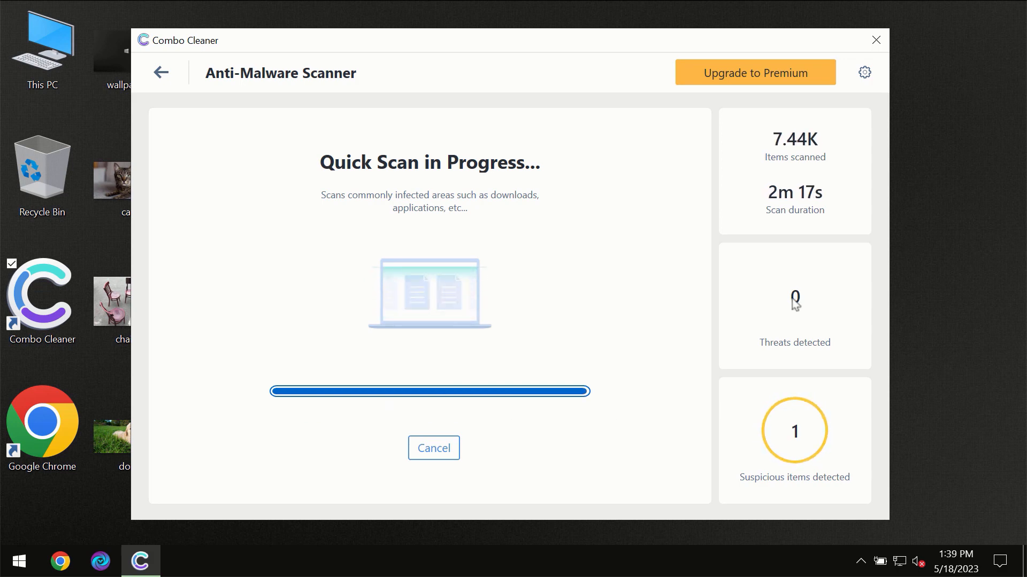
{"action": "mouse_move", "coordinate": [755, 290]}
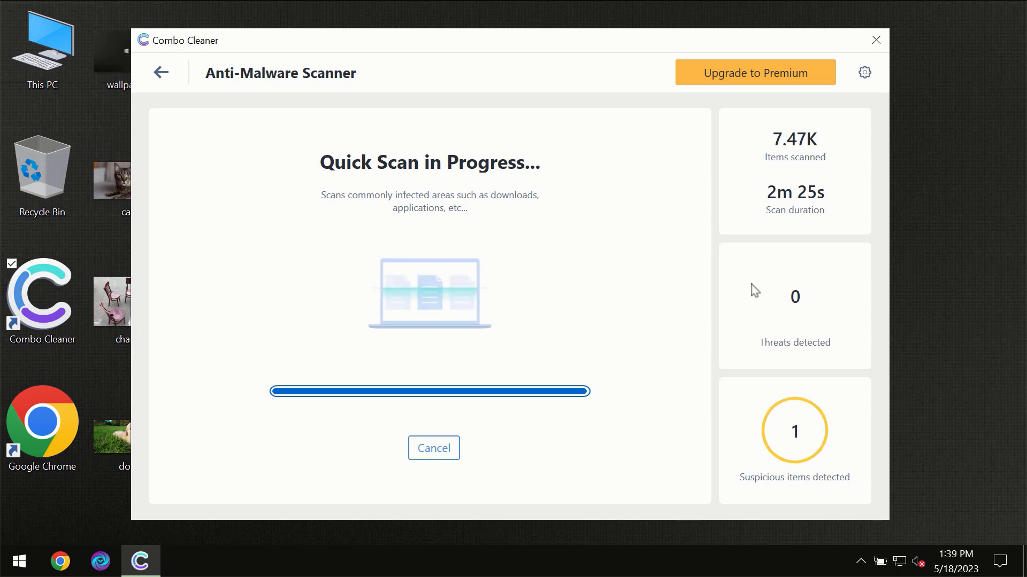
{"action": "mouse_move", "coordinate": [763, 90]}
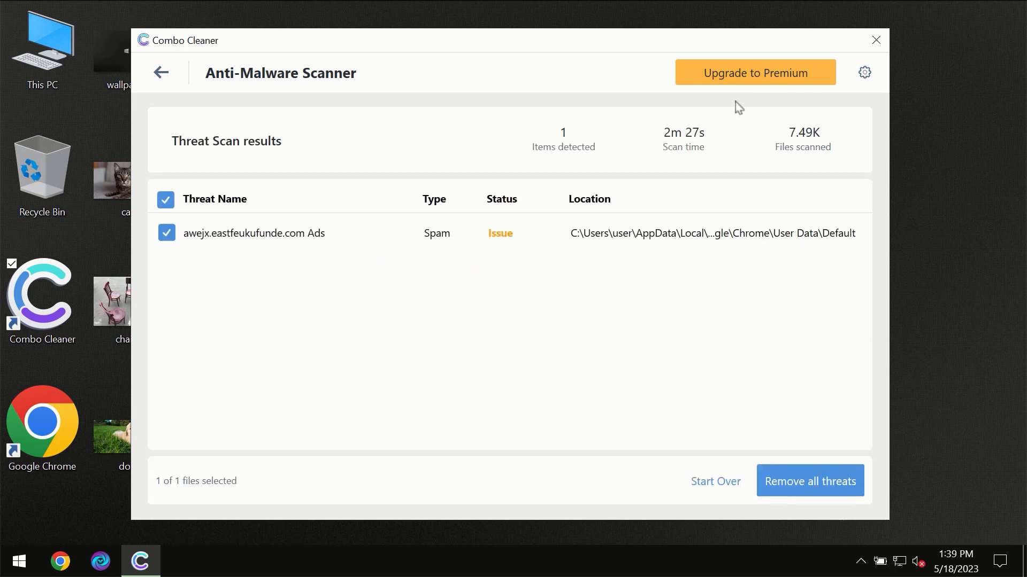
{"action": "mouse_move", "coordinate": [754, 72]}
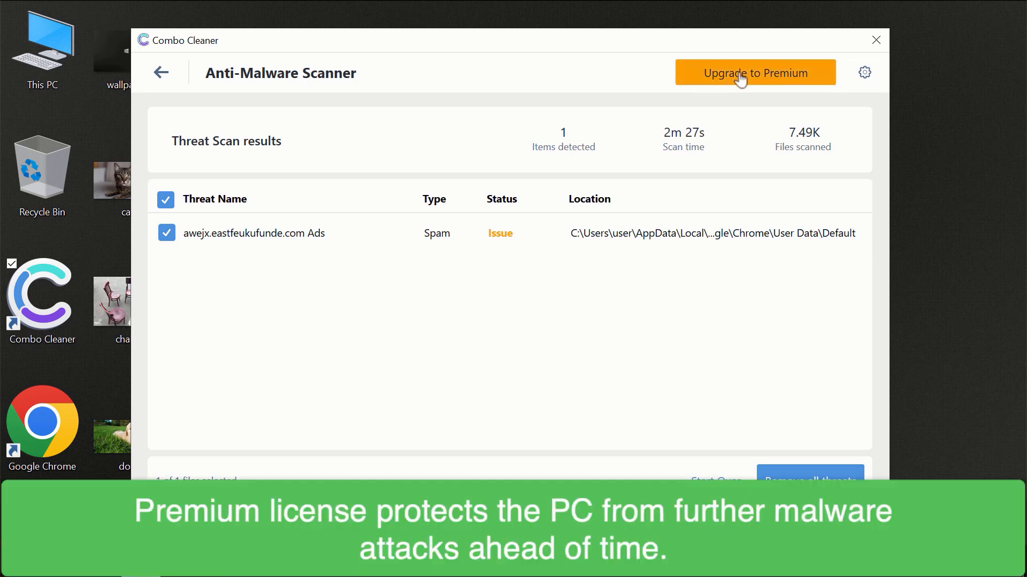
{"action": "left_click", "coordinate": [754, 73]}
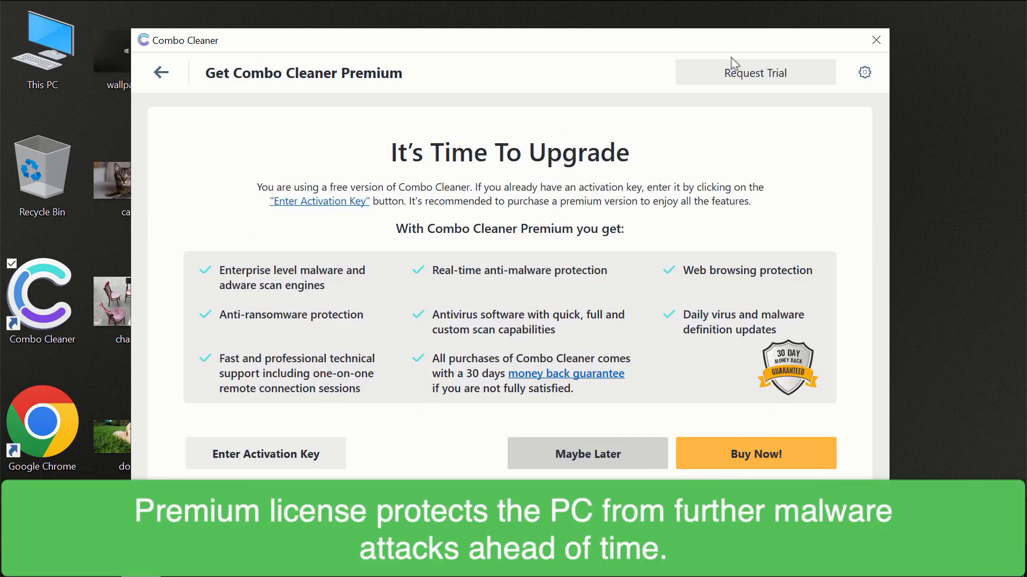